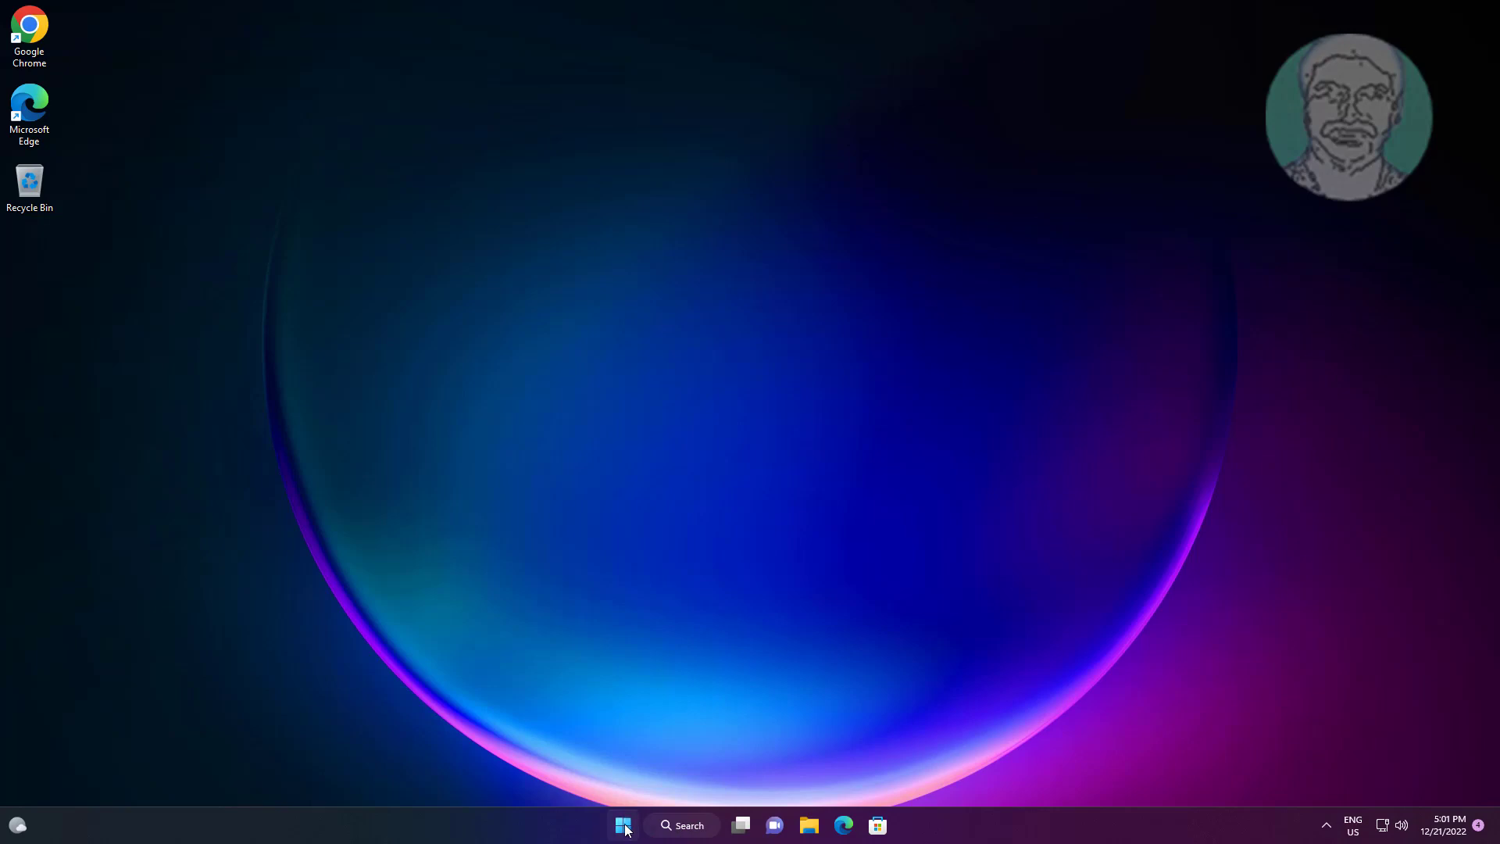
Open Device Manager from the Start button's quick link menu
right_click(622, 825)
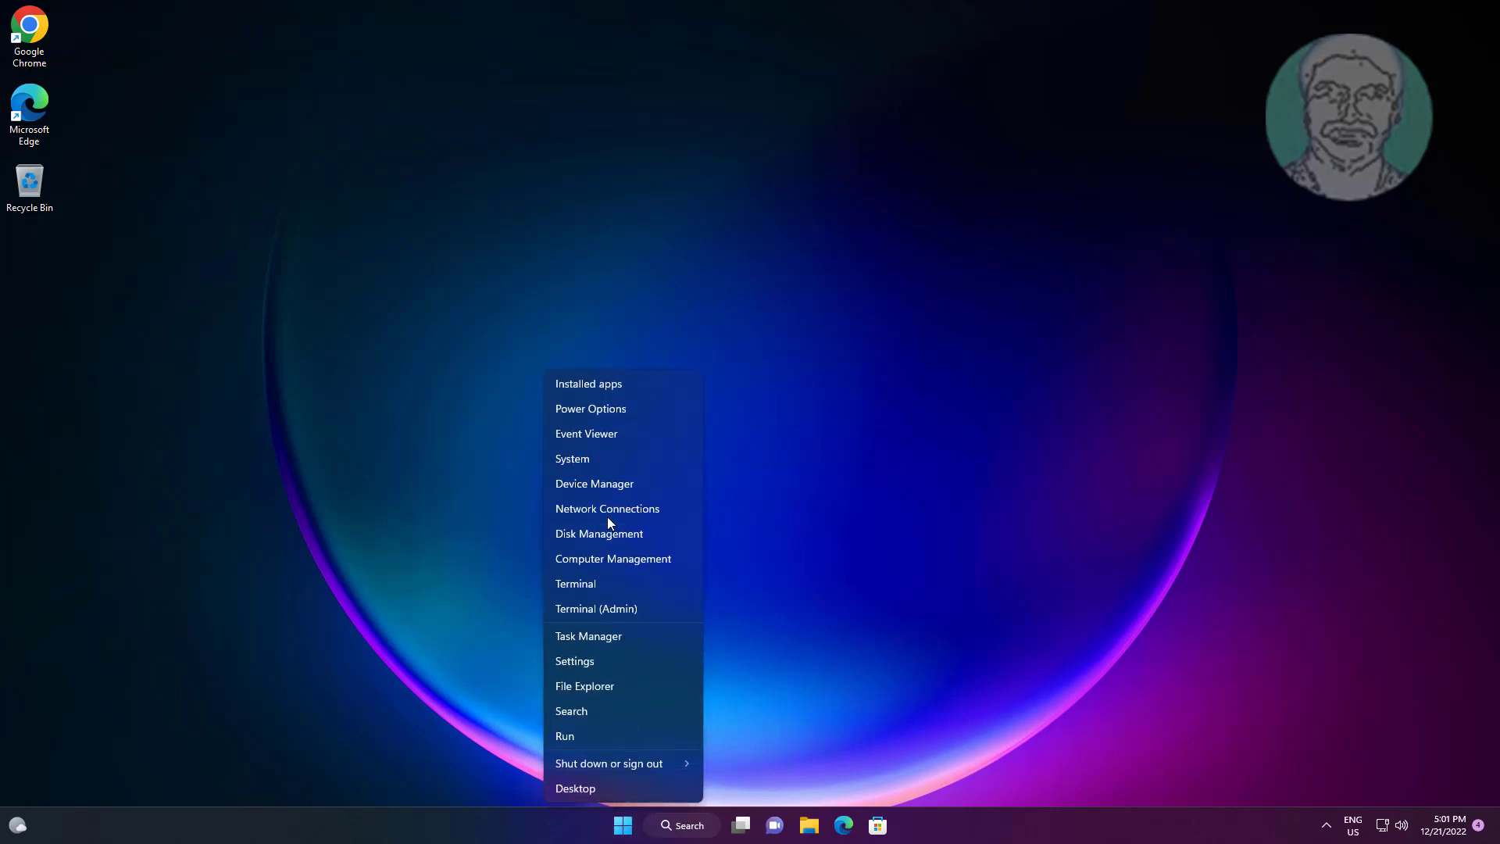
click(615, 494)
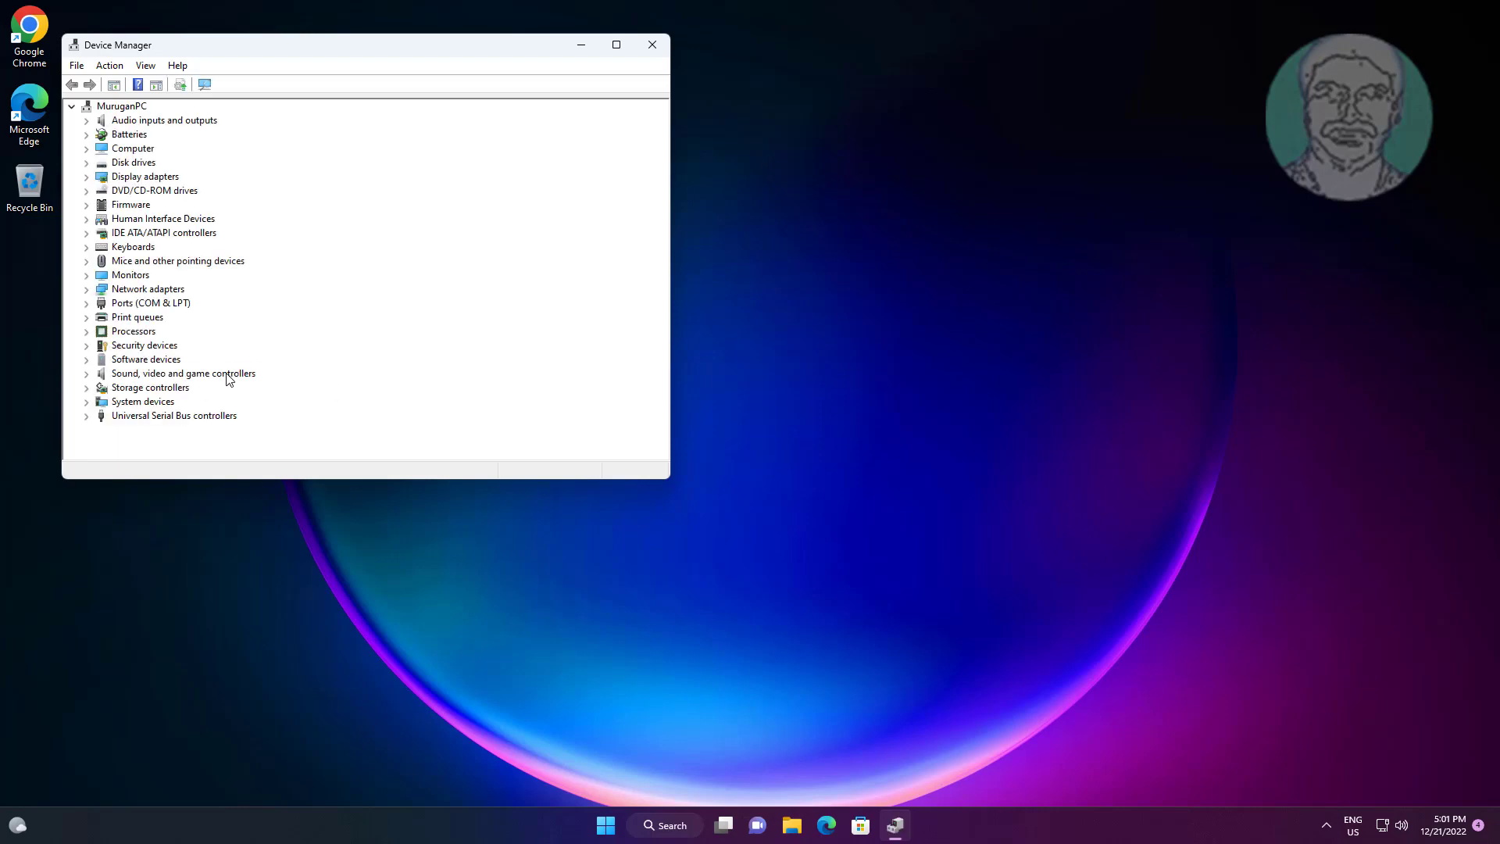
Expand Sound, video and game controllers and bring up High Definition Audio Device's context menu
click(182, 373)
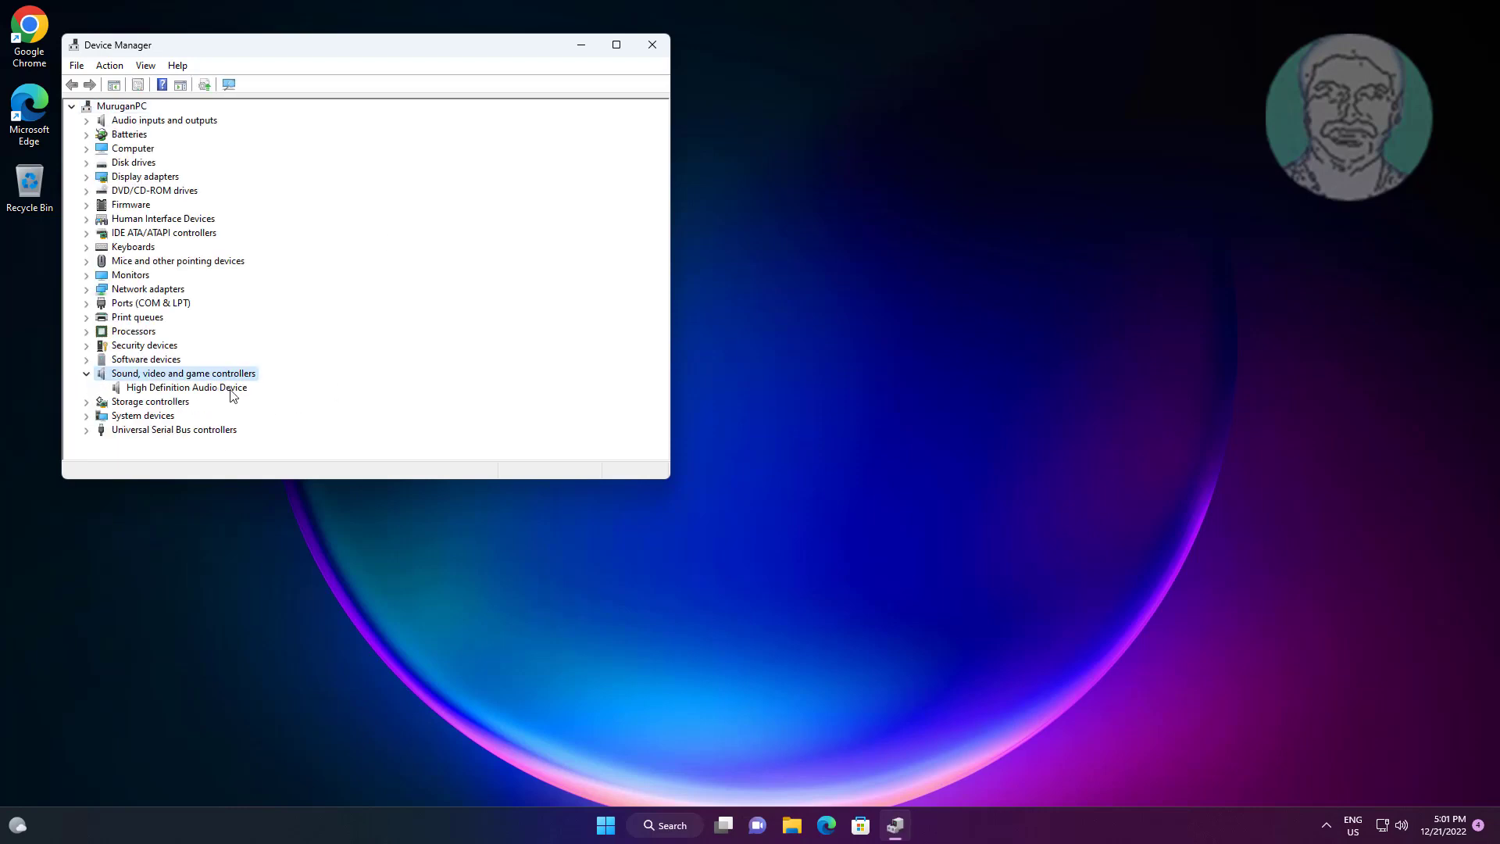
right_click(186, 386)
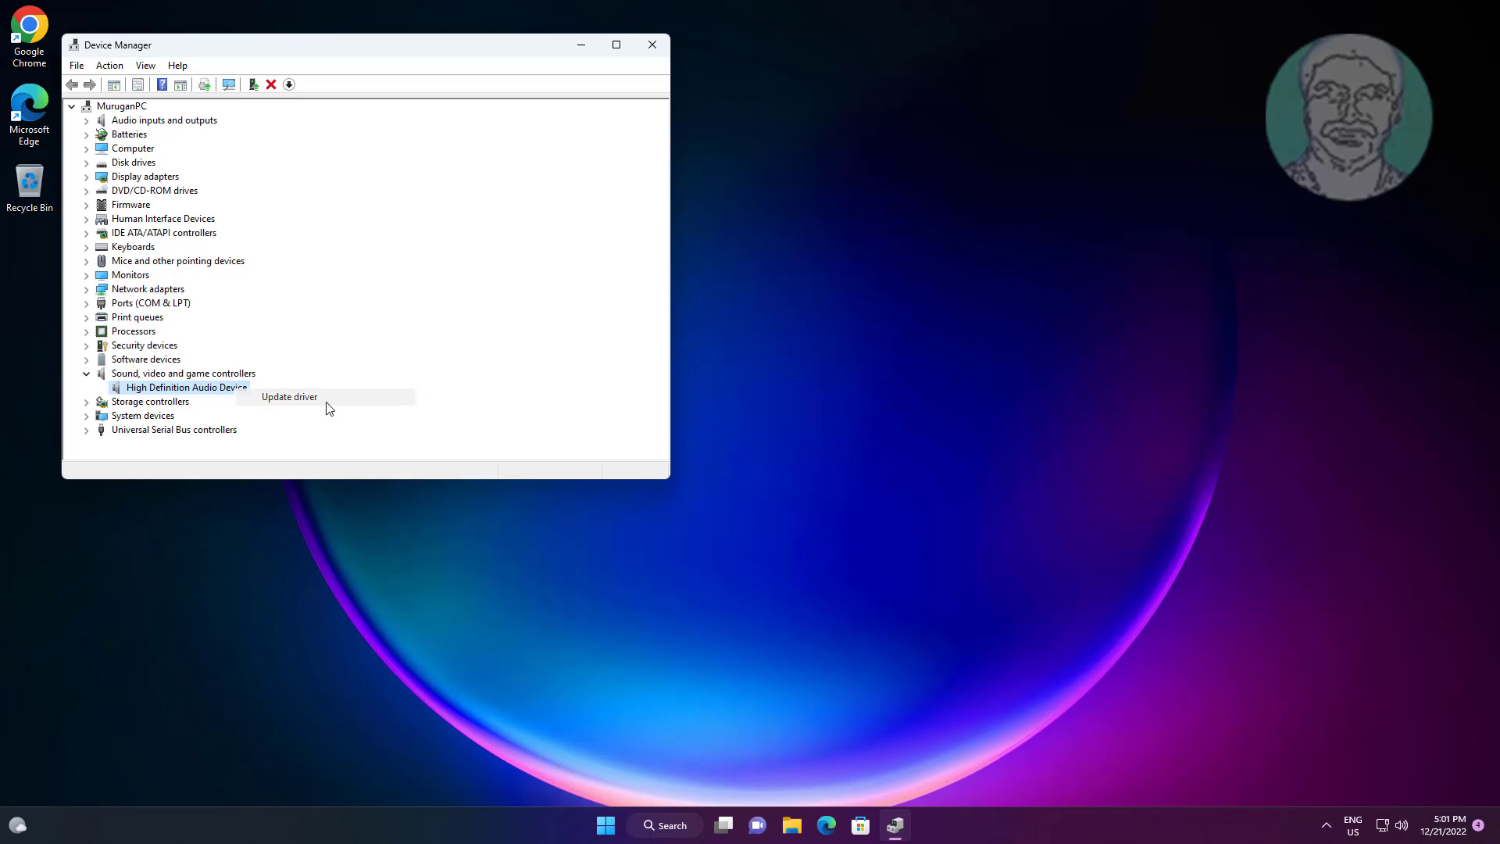
Start a driver update for the audio device, browsing local drivers from a list
click(288, 396)
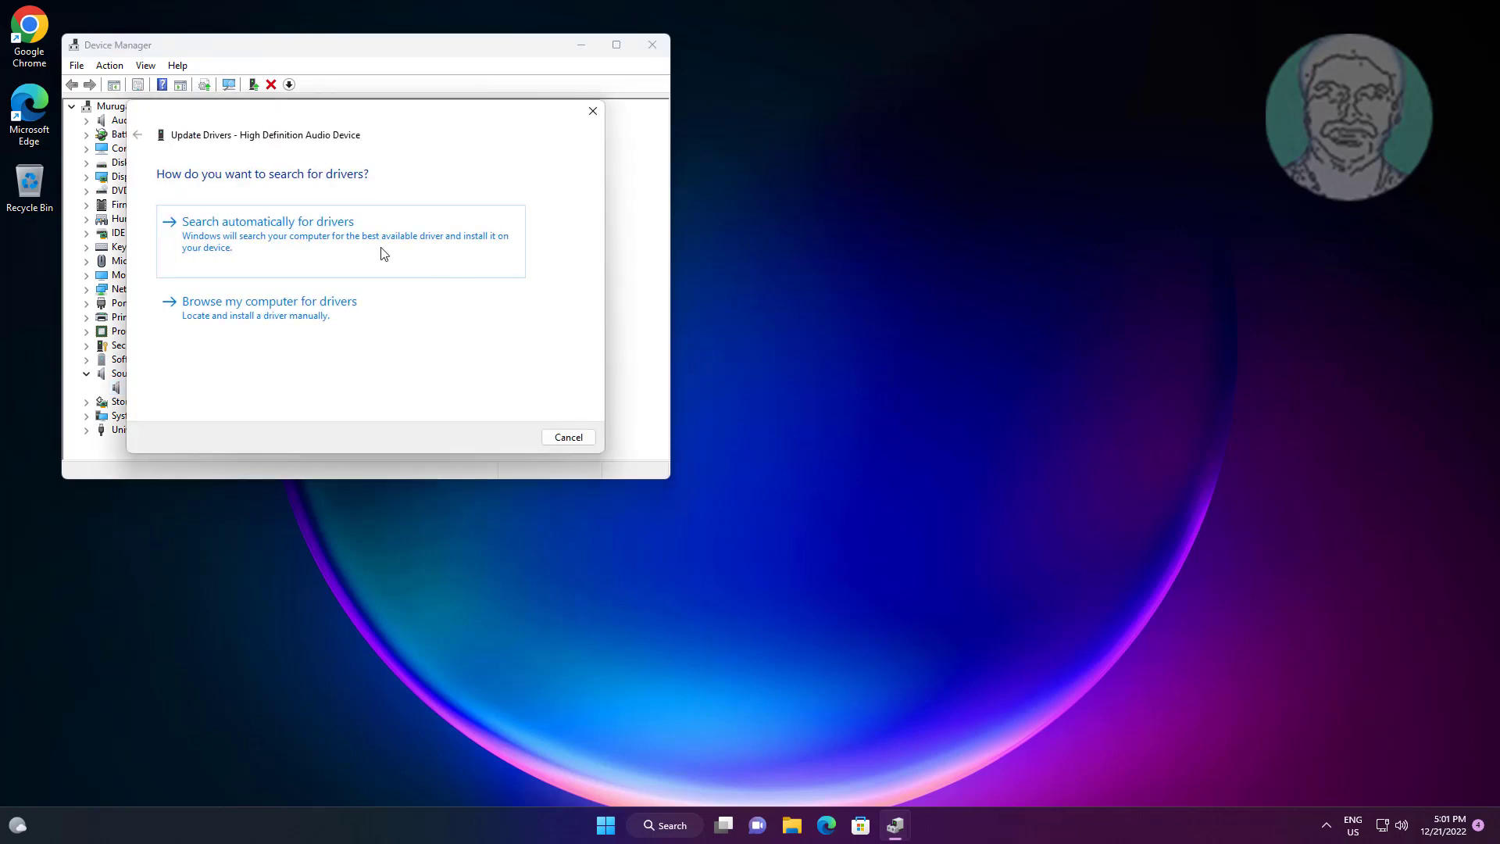
click(269, 300)
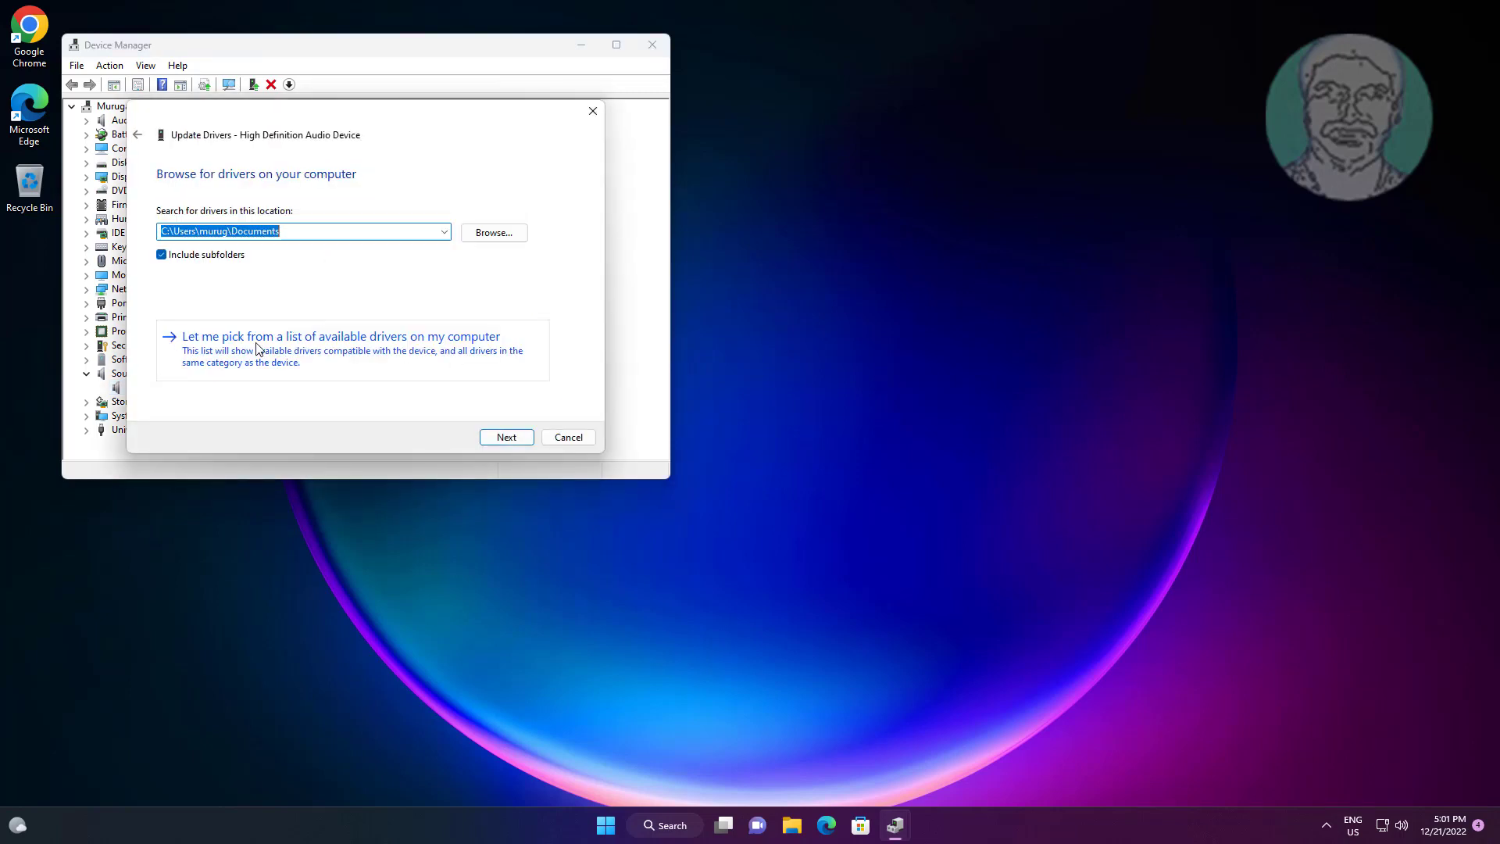
click(340, 336)
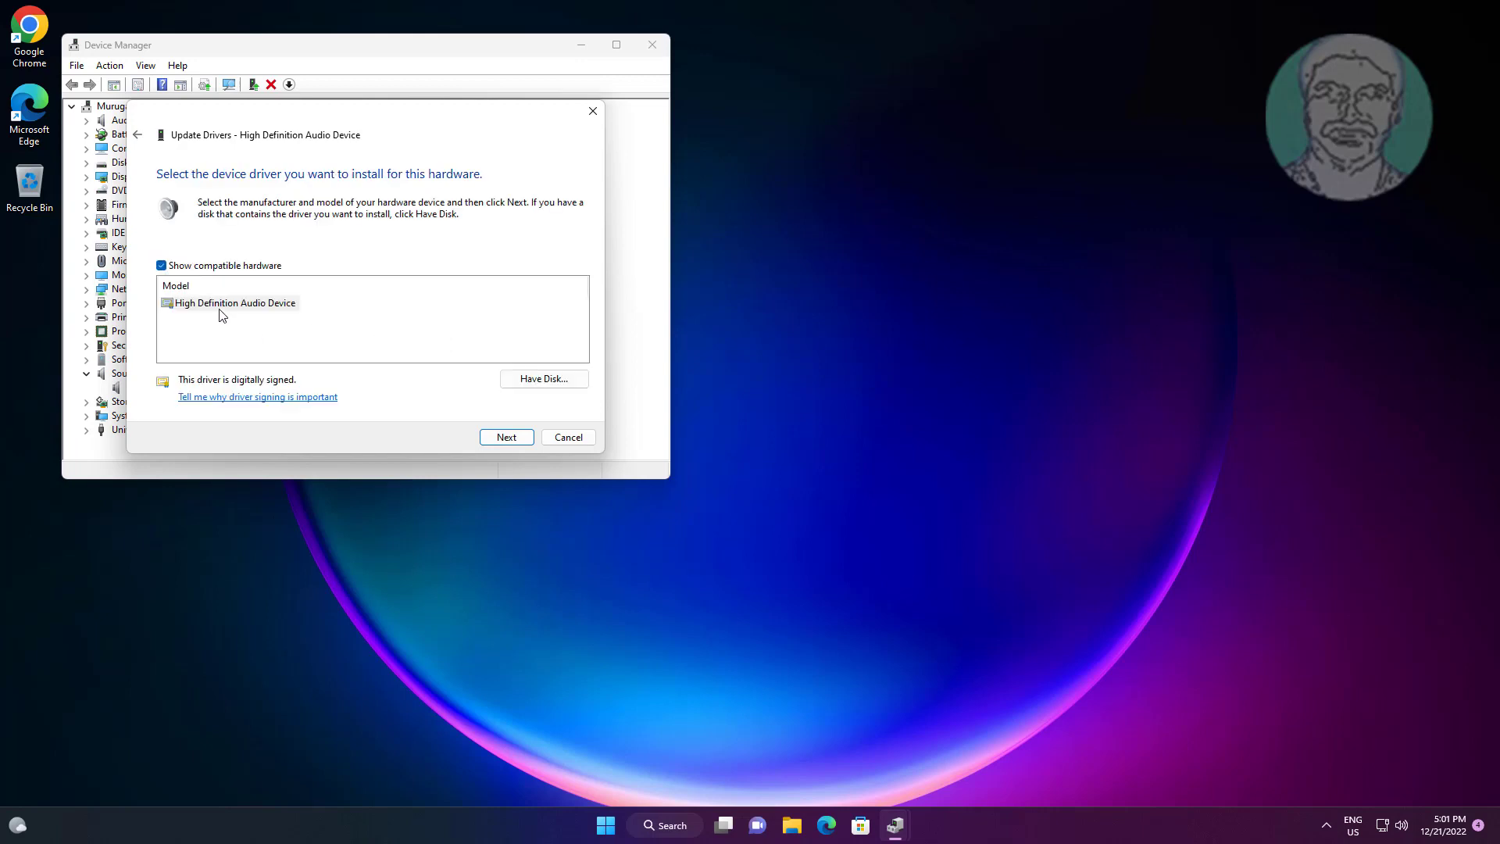
Install the High Definition Audio Device driver, confirm the warning, and close the wizard
click(234, 302)
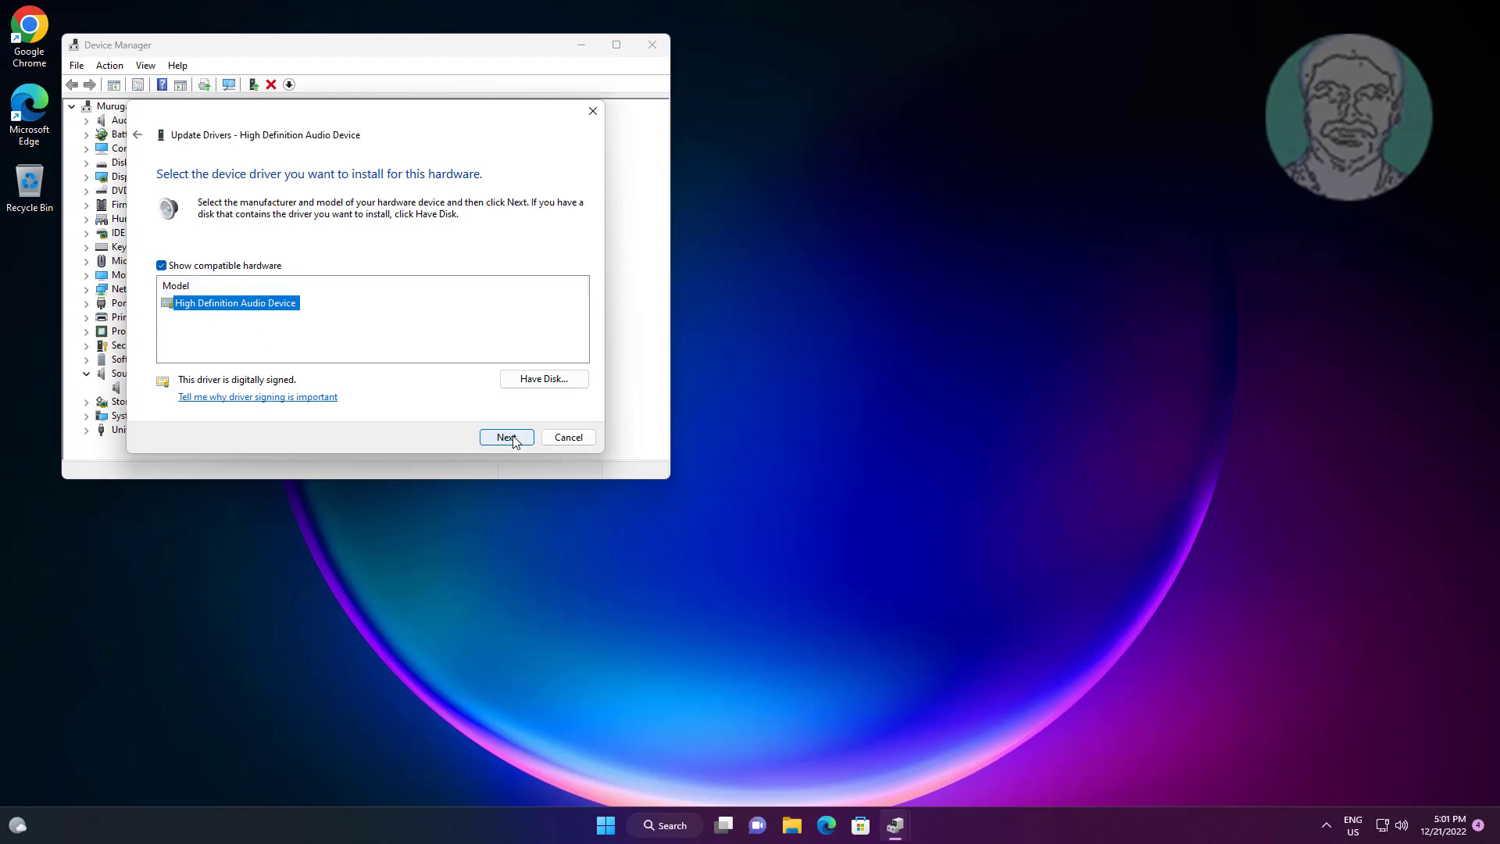
click(506, 437)
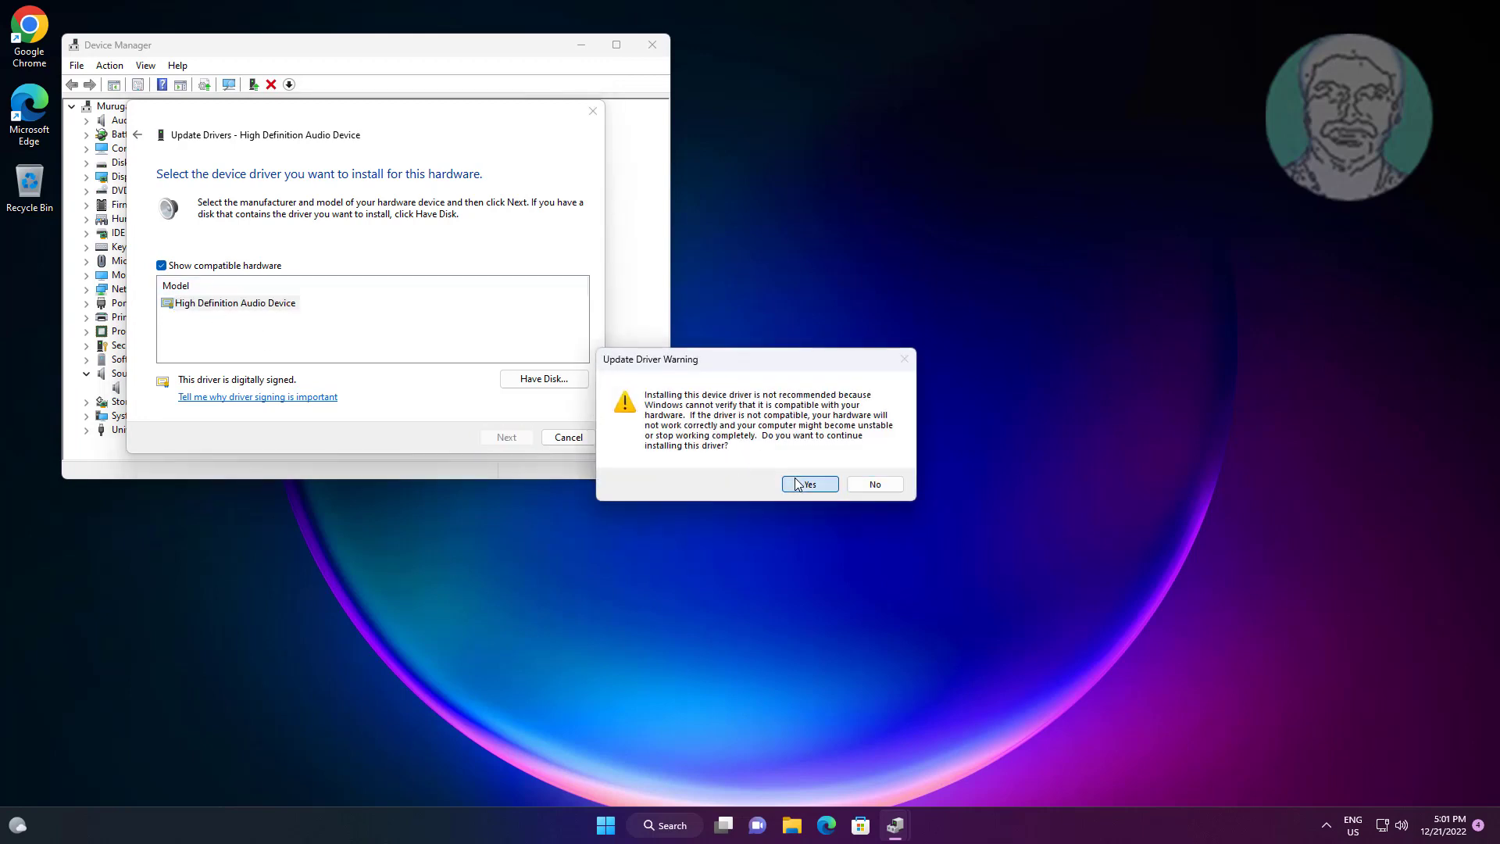
click(808, 483)
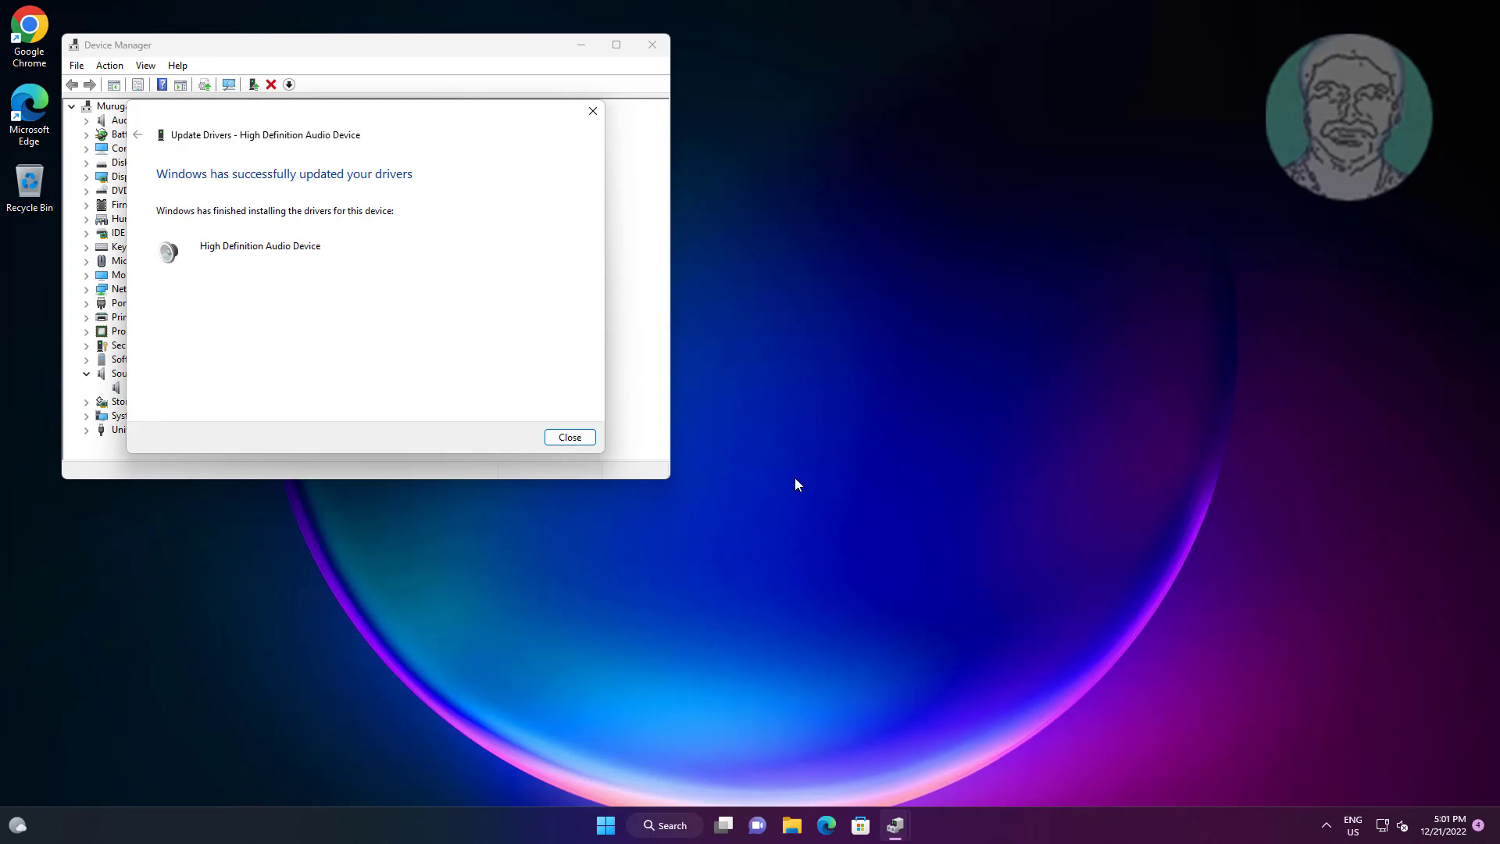
click(568, 437)
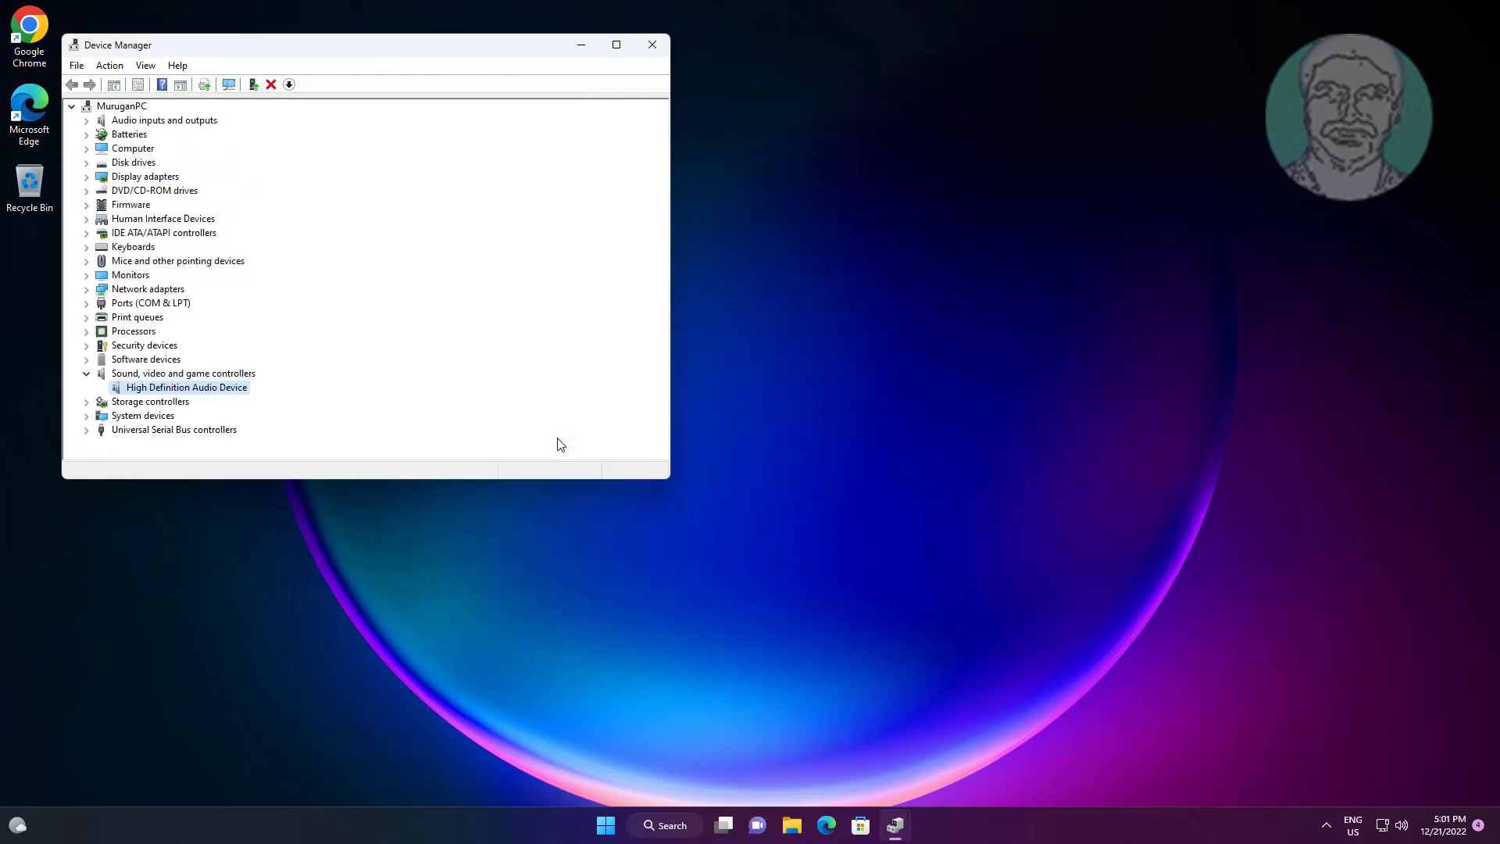
Close Device Manager and restart the PC from the Start menu's power options
click(651, 44)
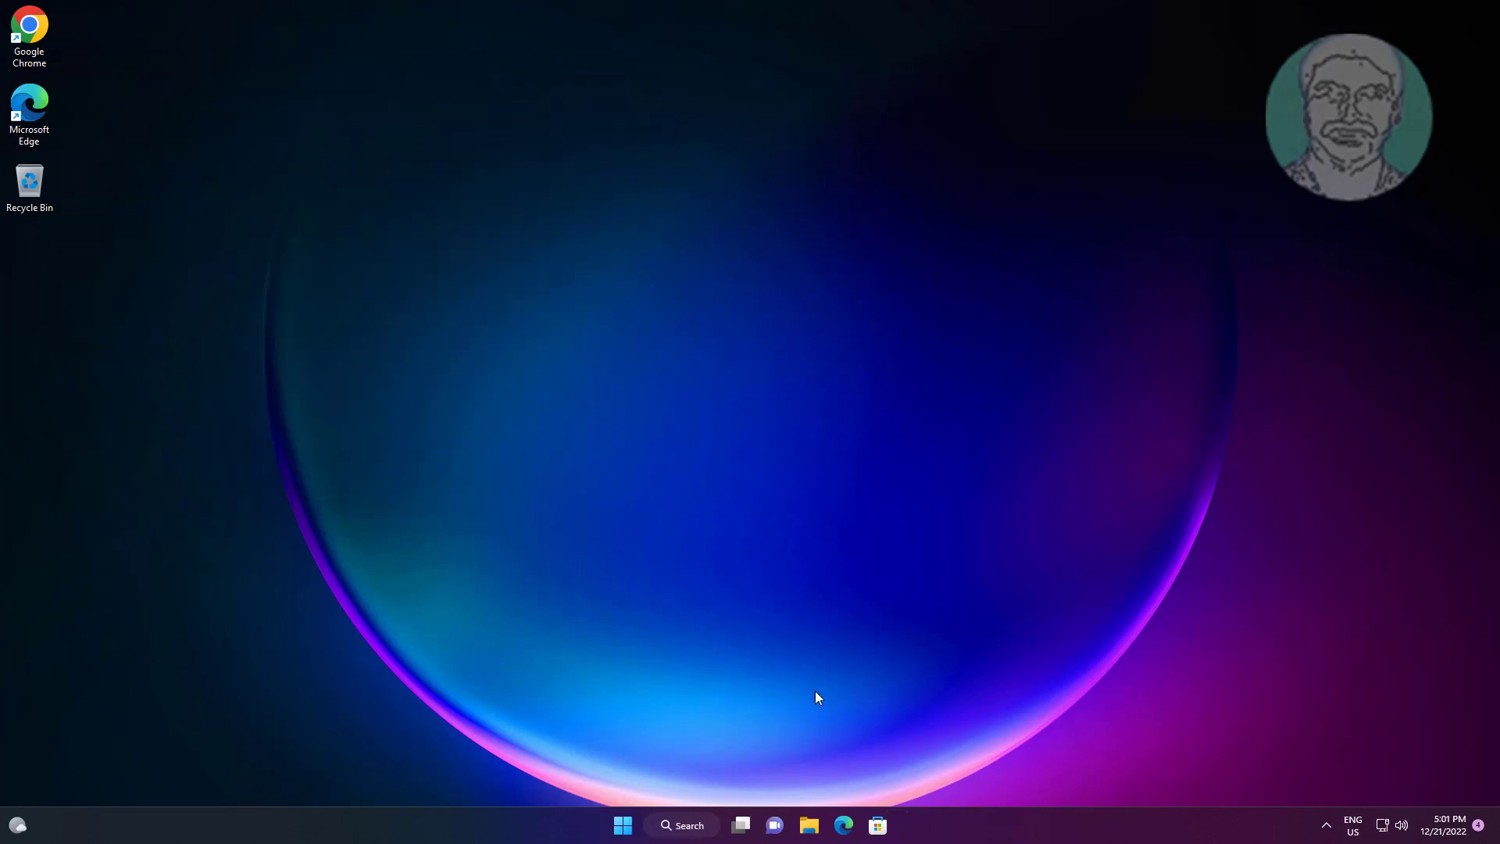
click(622, 824)
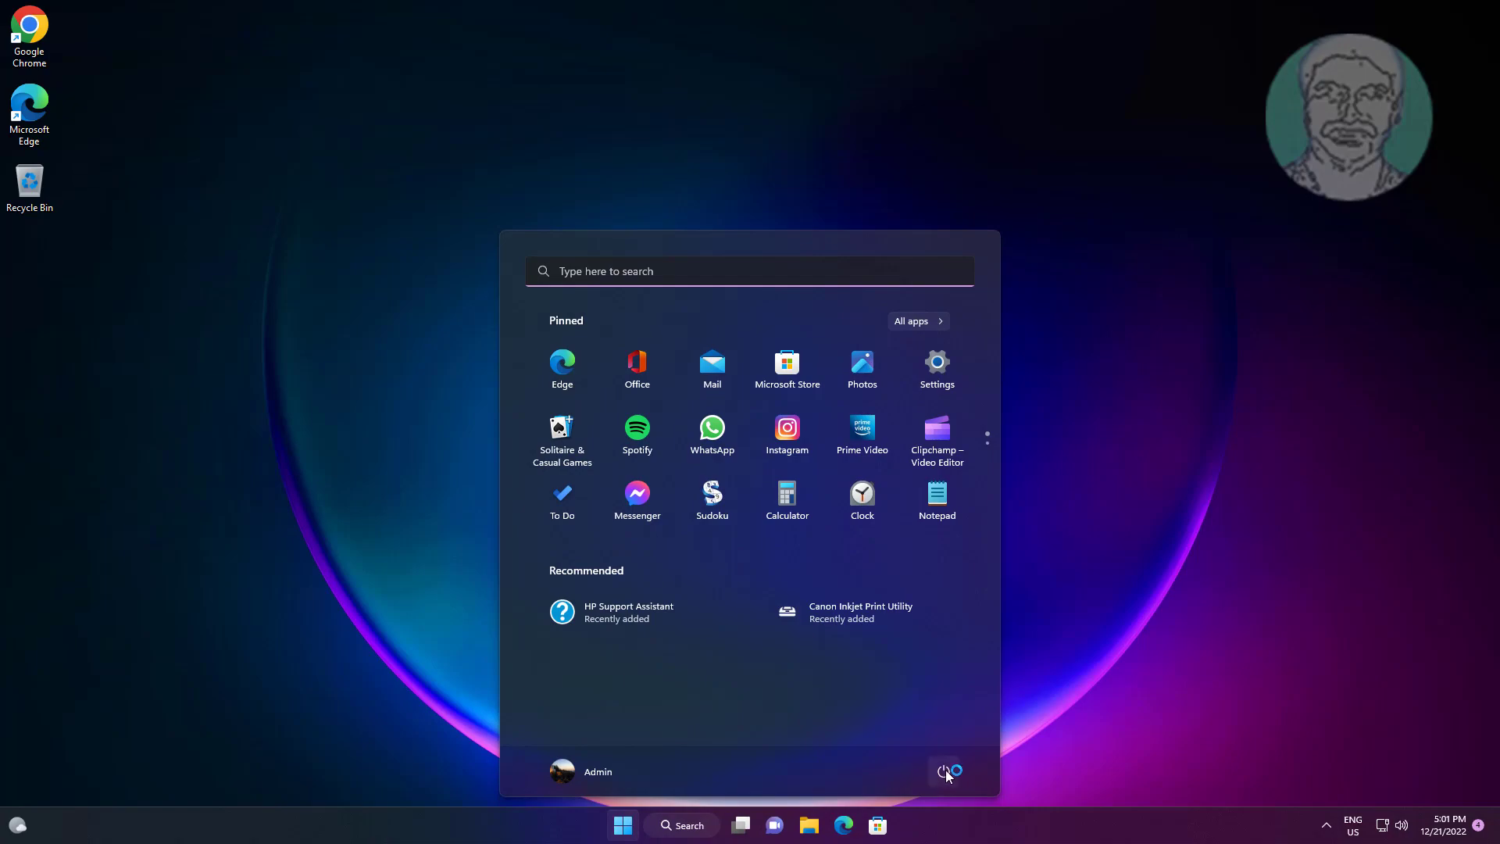
click(947, 772)
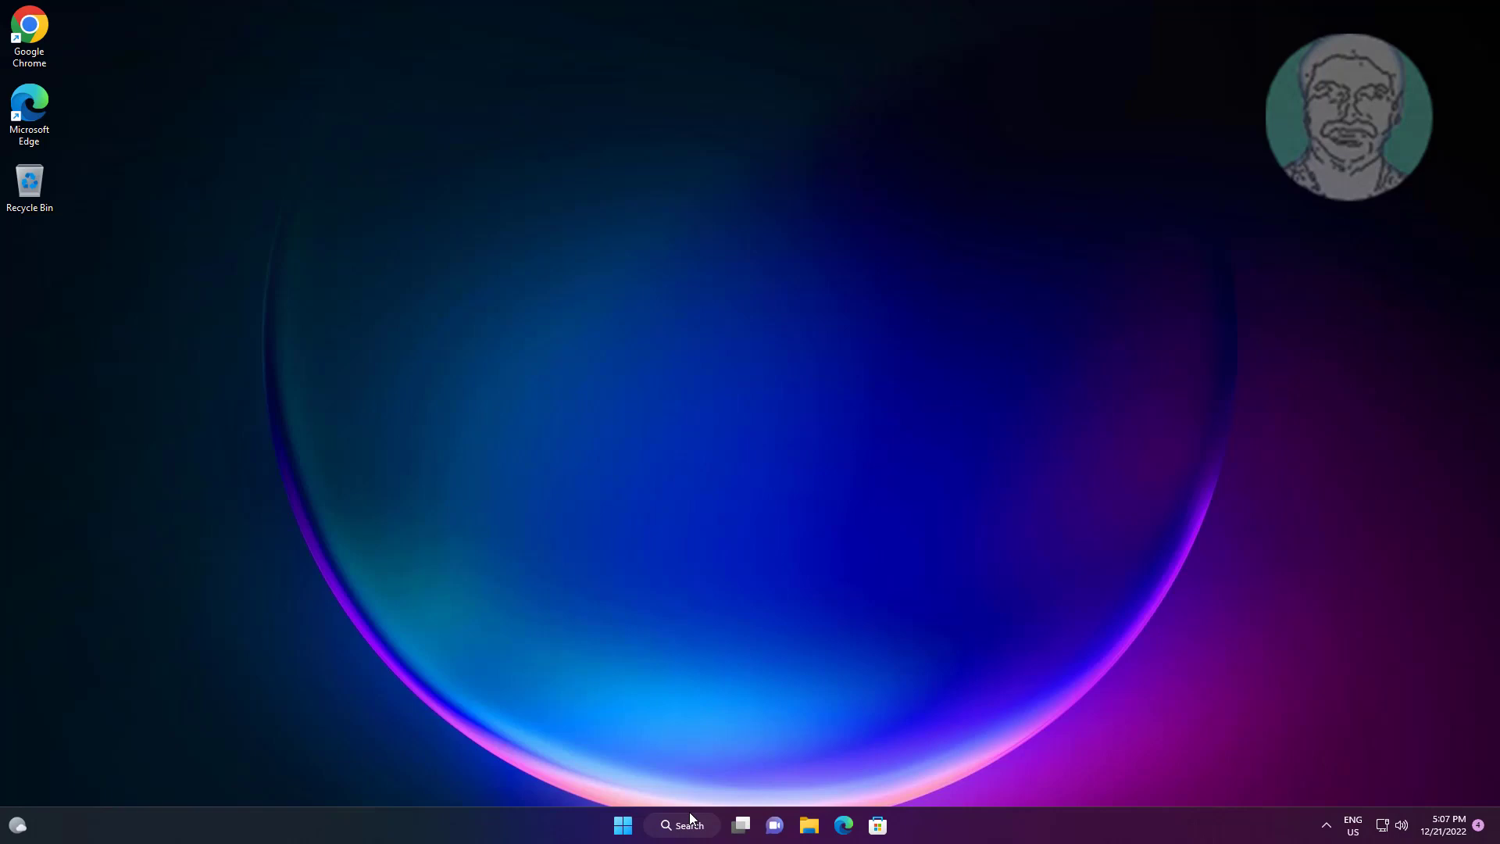
Search for 'control Panel' and open Control Panel from the results
click(681, 825)
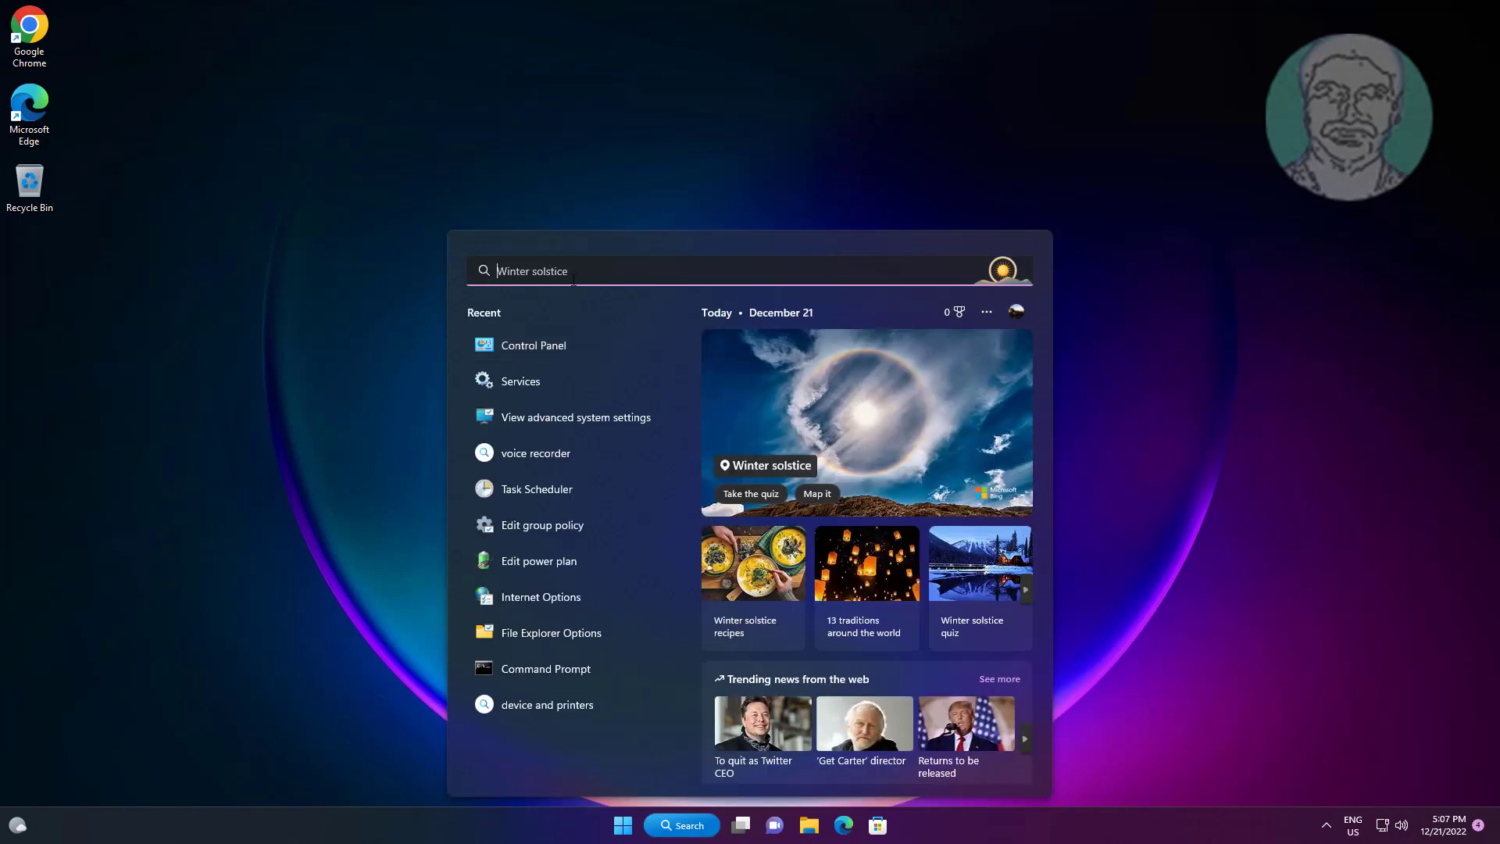
text(control Panel)
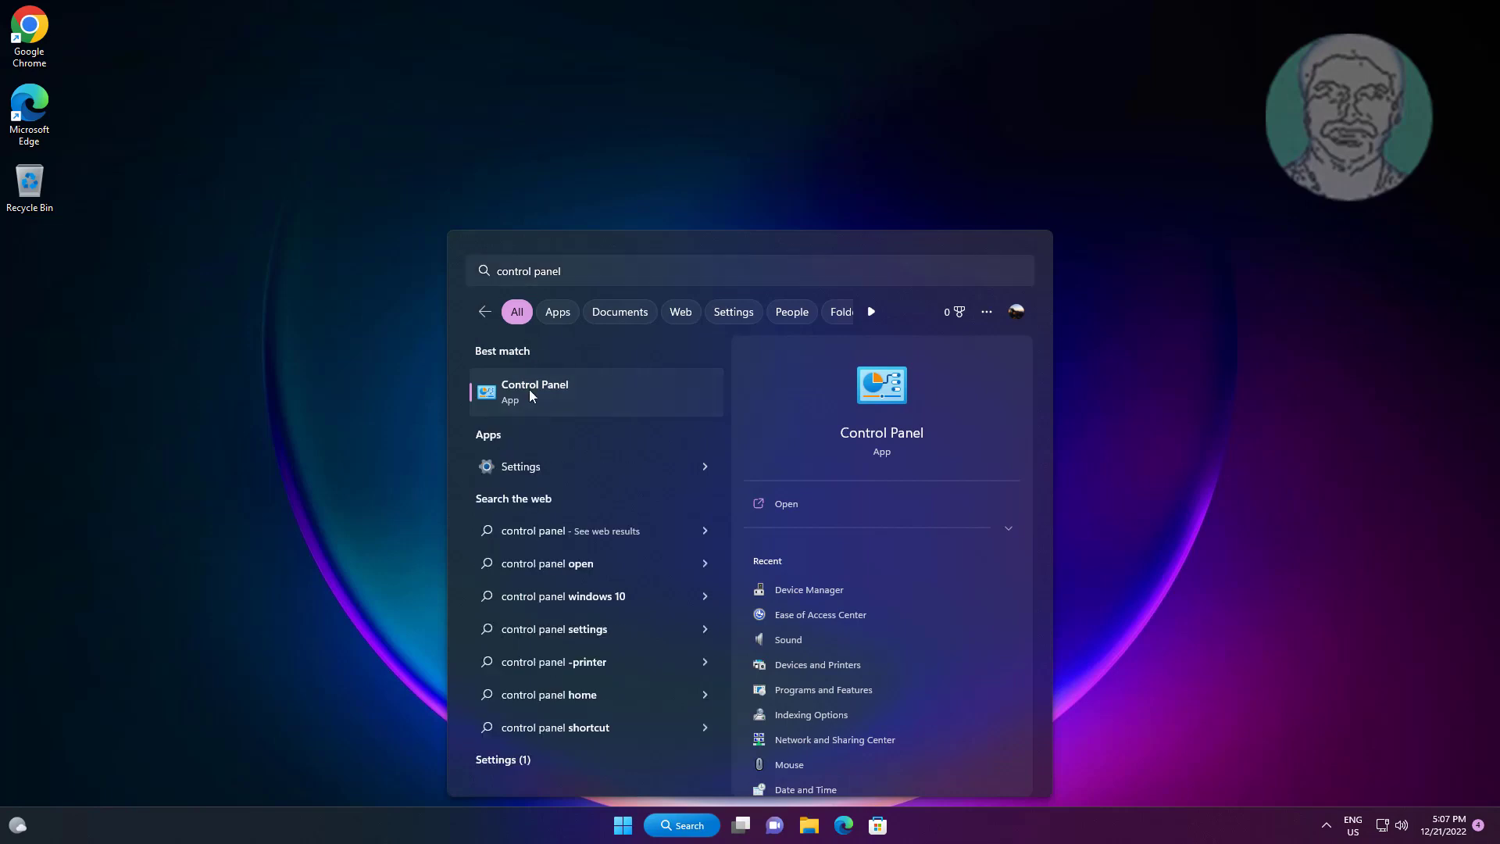
click(533, 391)
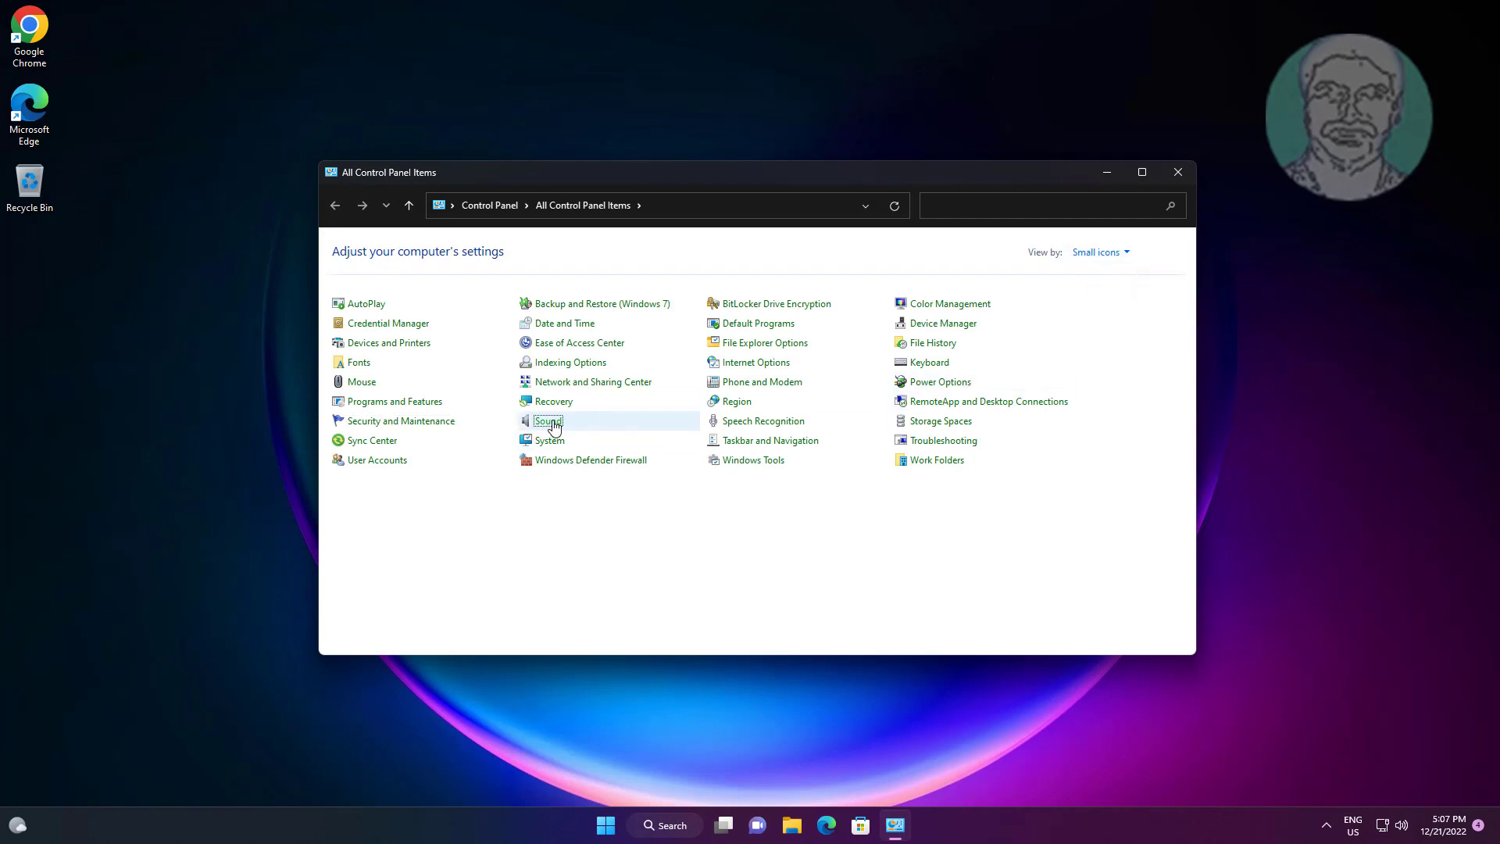
double_click(546, 421)
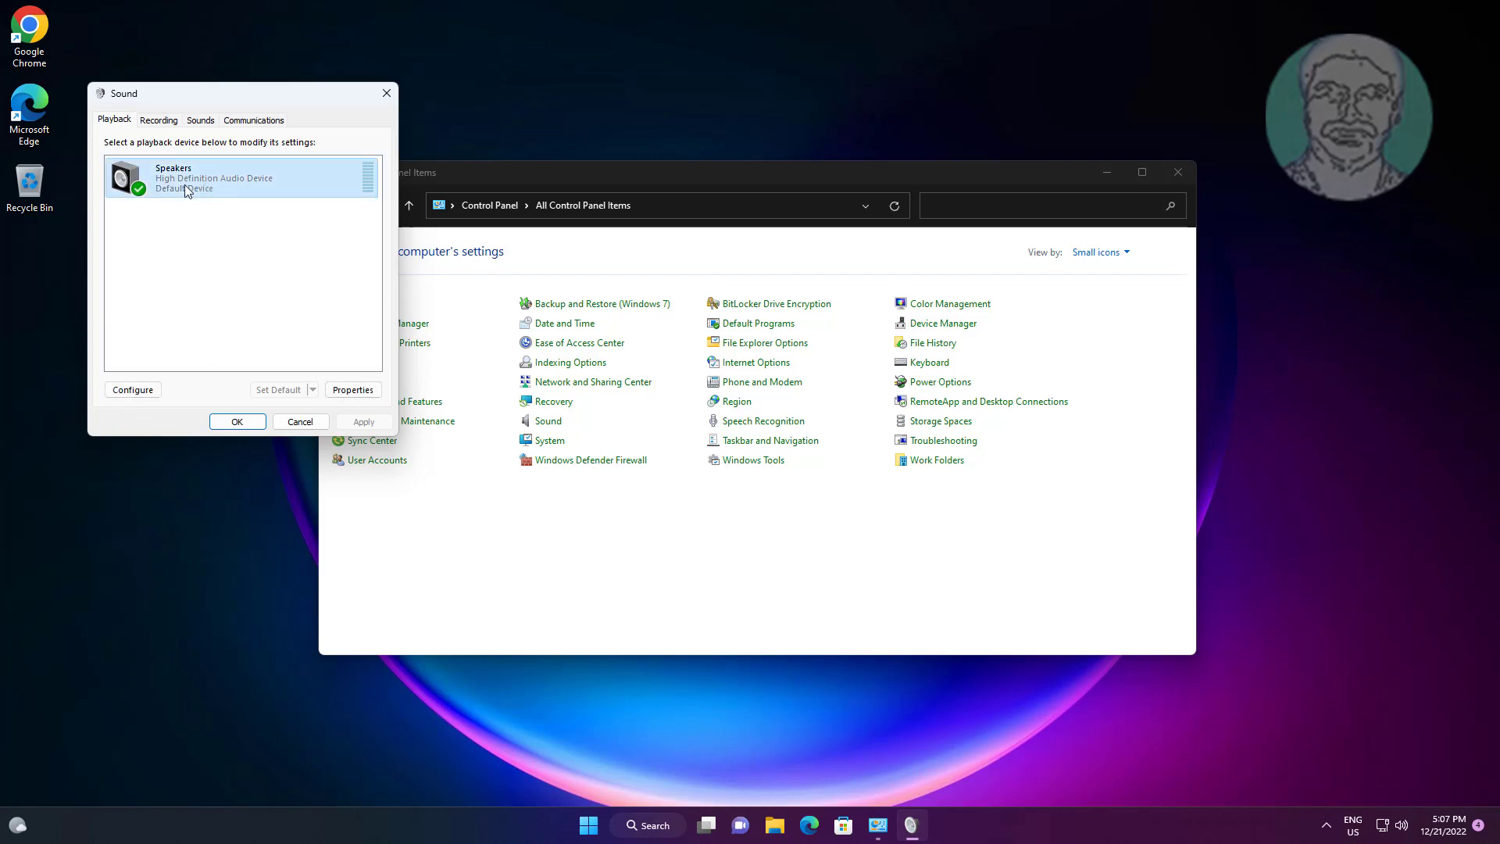
click(352, 389)
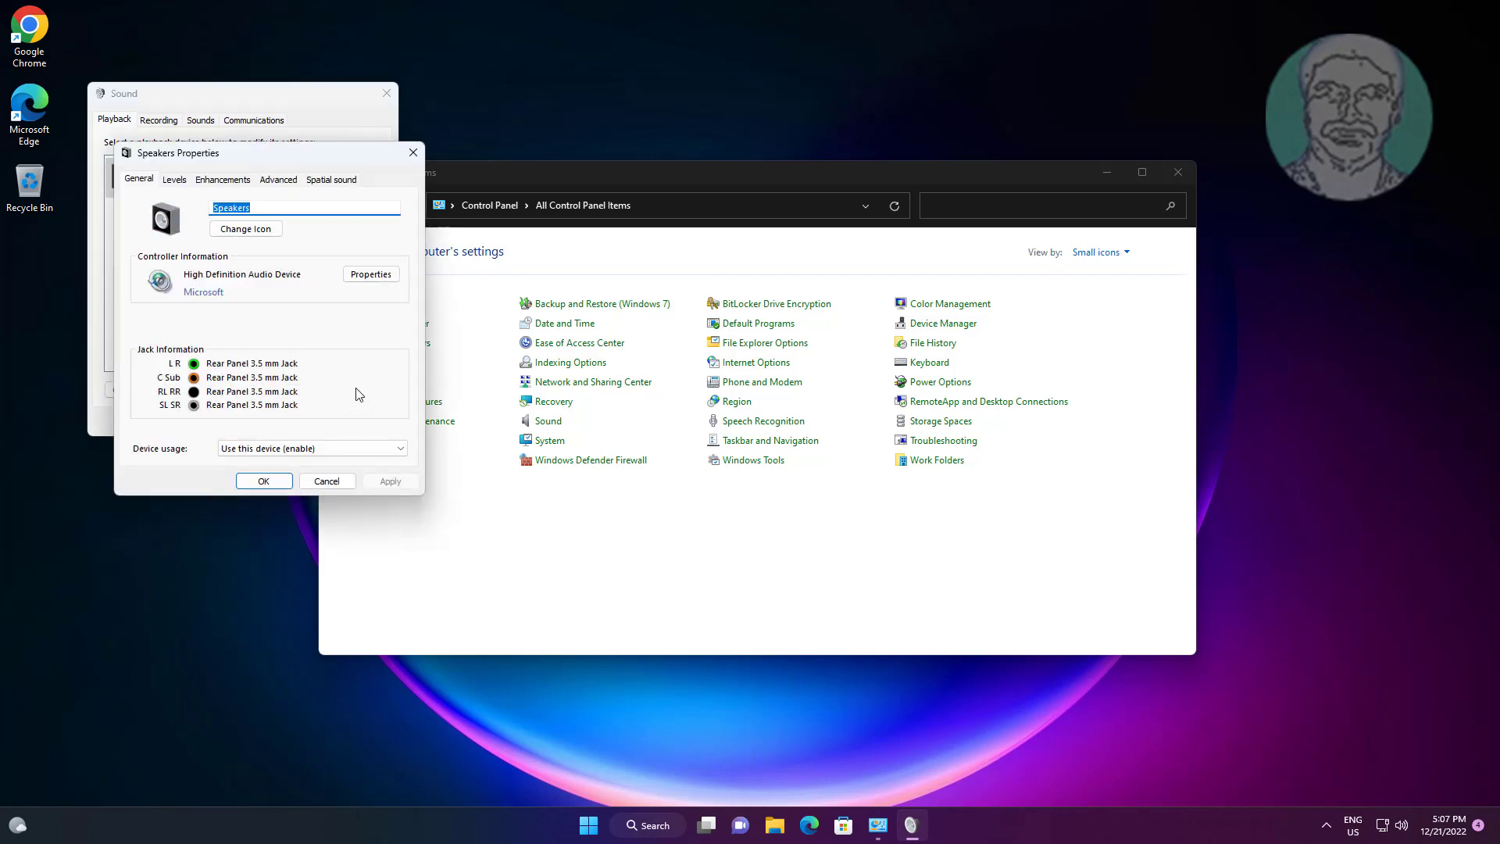
click(222, 178)
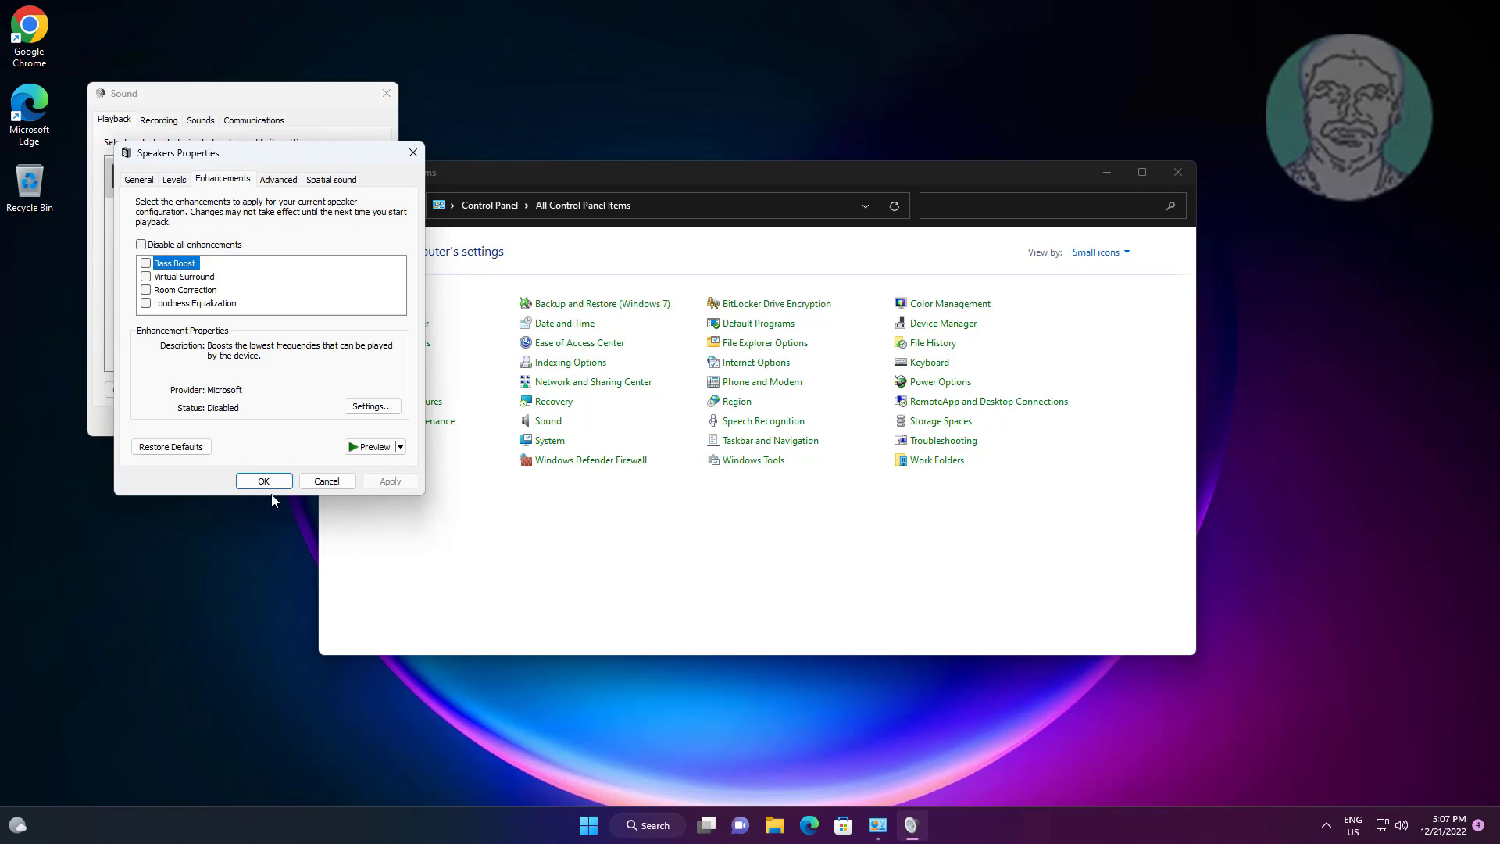
click(263, 480)
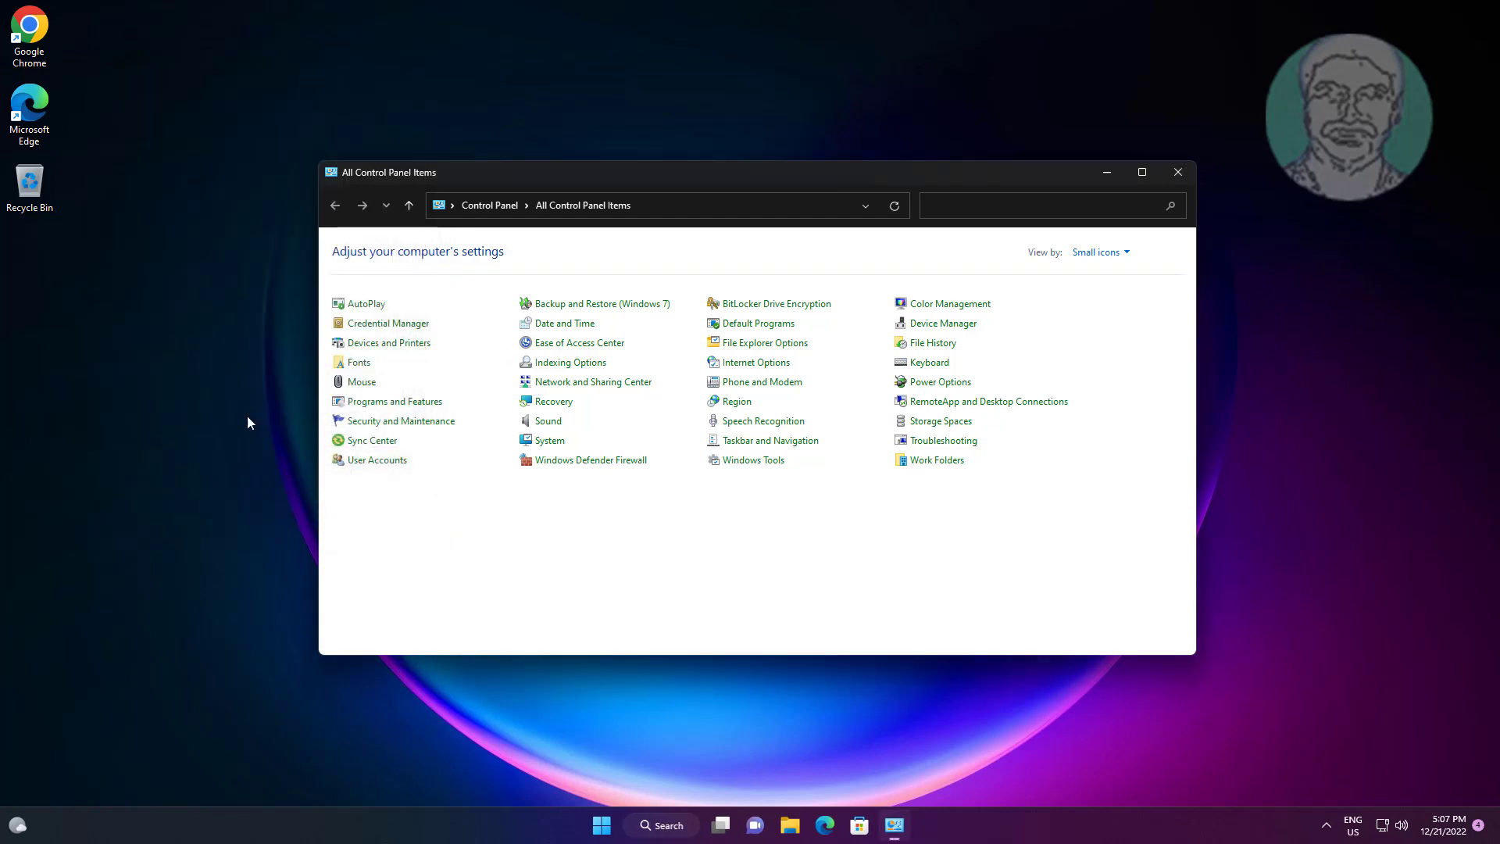